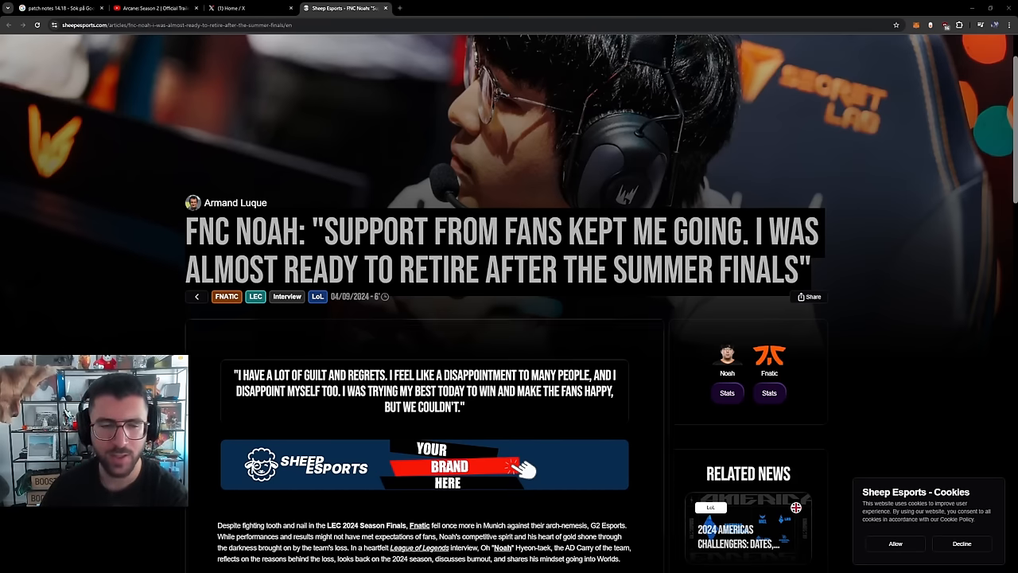
scroll(down, 3)
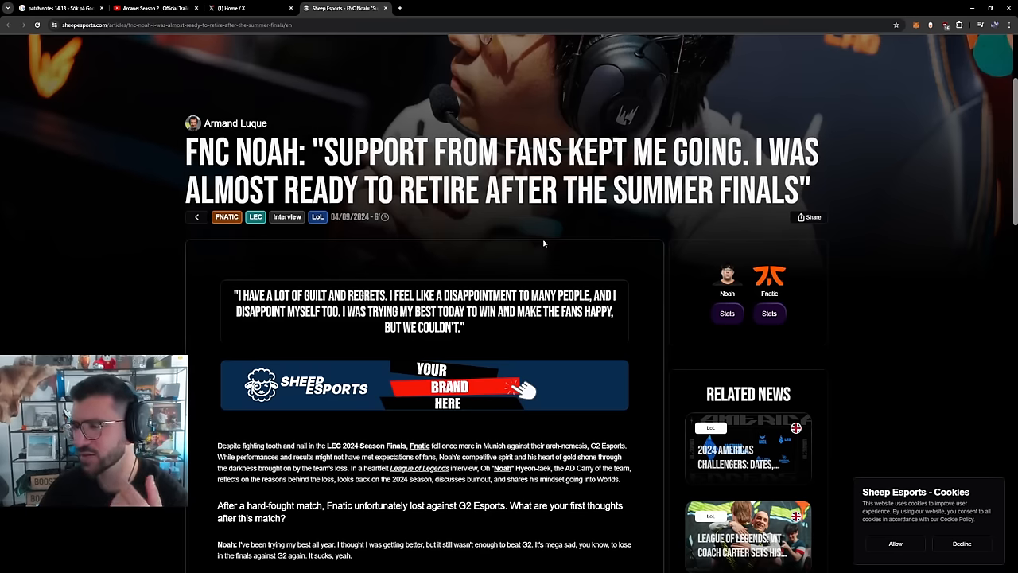
scroll(down, 3)
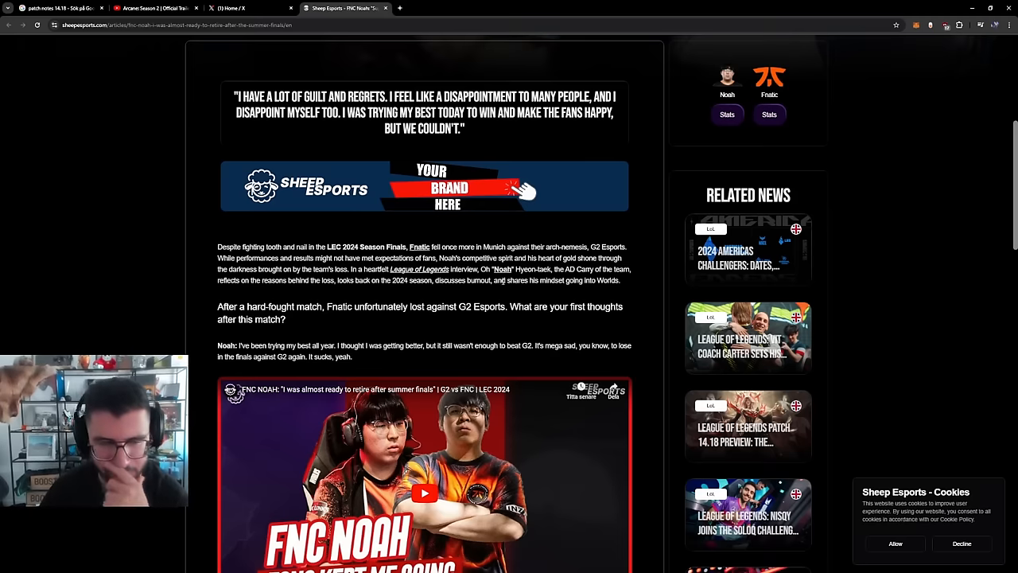
scroll(down, 3)
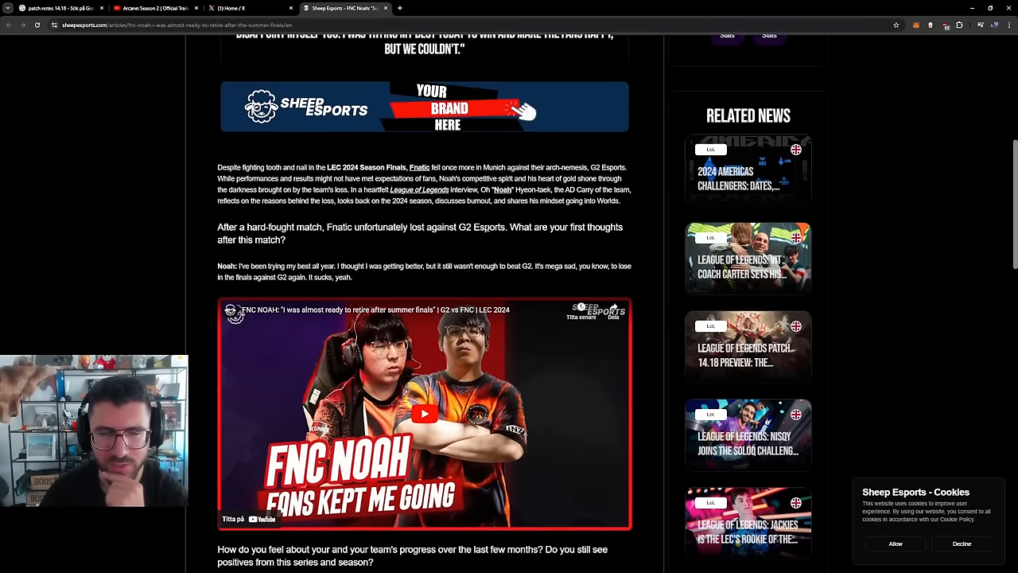
scroll(down, 3)
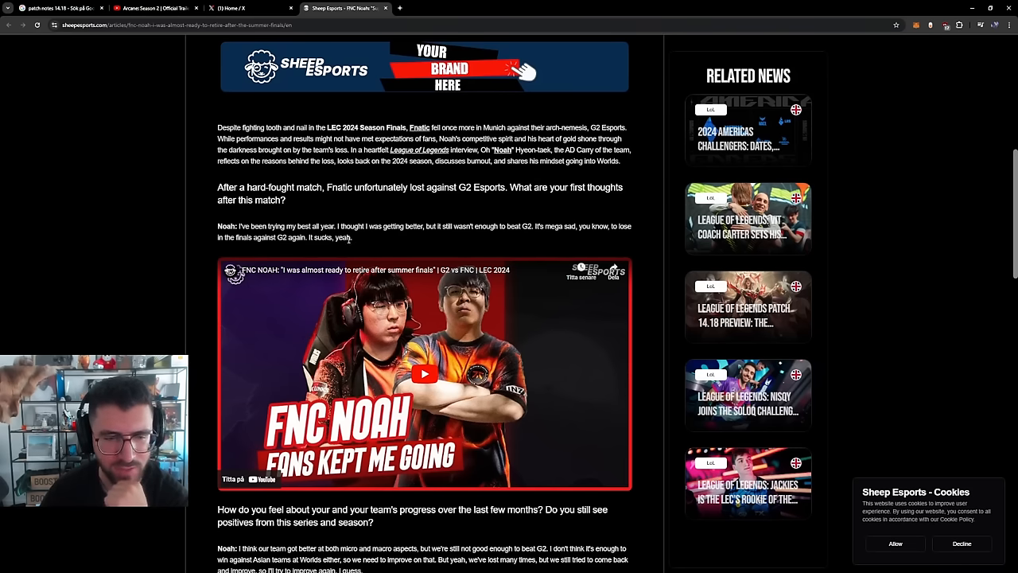
scroll(down, 3)
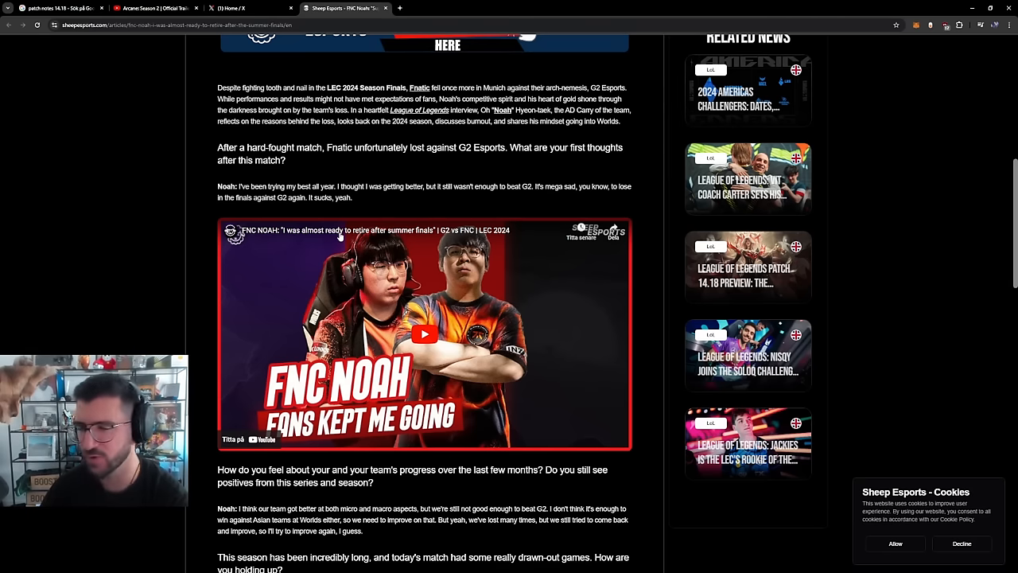
scroll(down, 3)
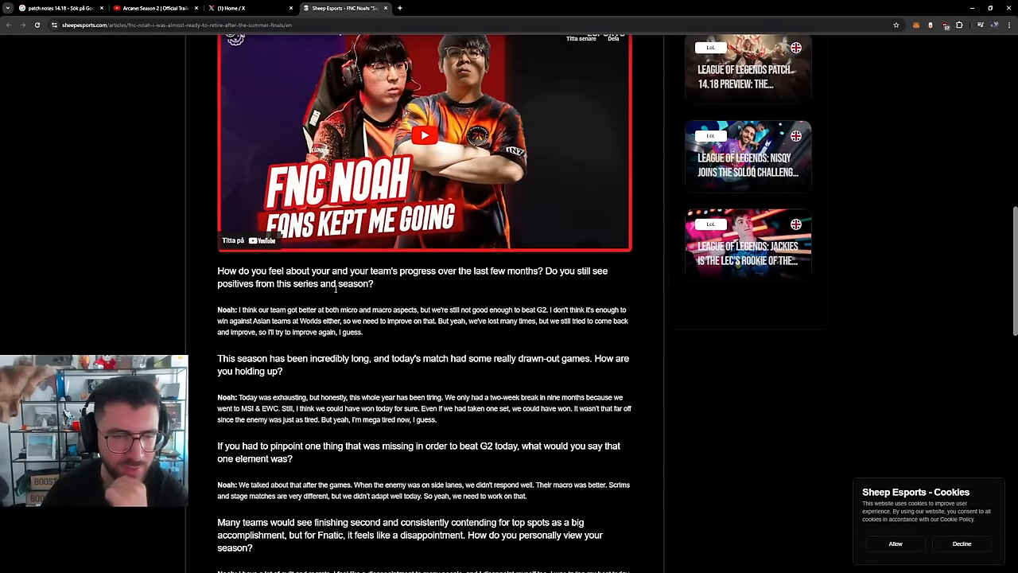
scroll(down, 3)
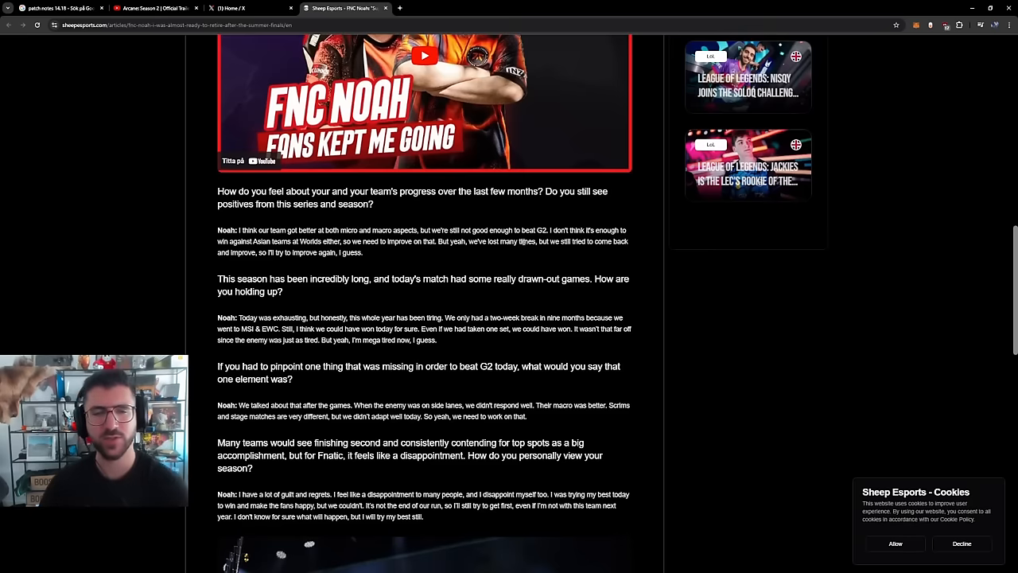
mouse_move(388, 254)
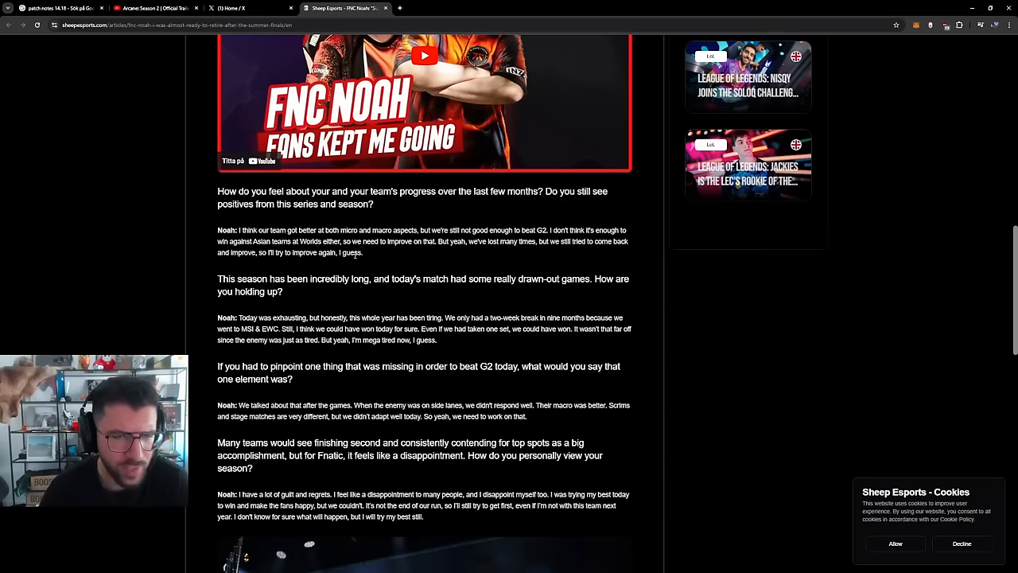
scroll(down, 3)
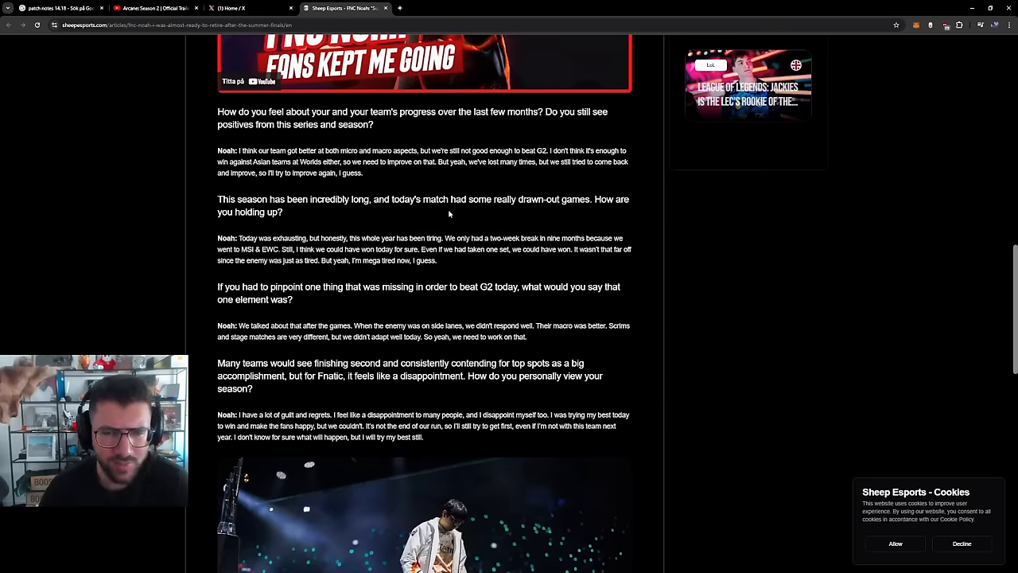
scroll(down, 3)
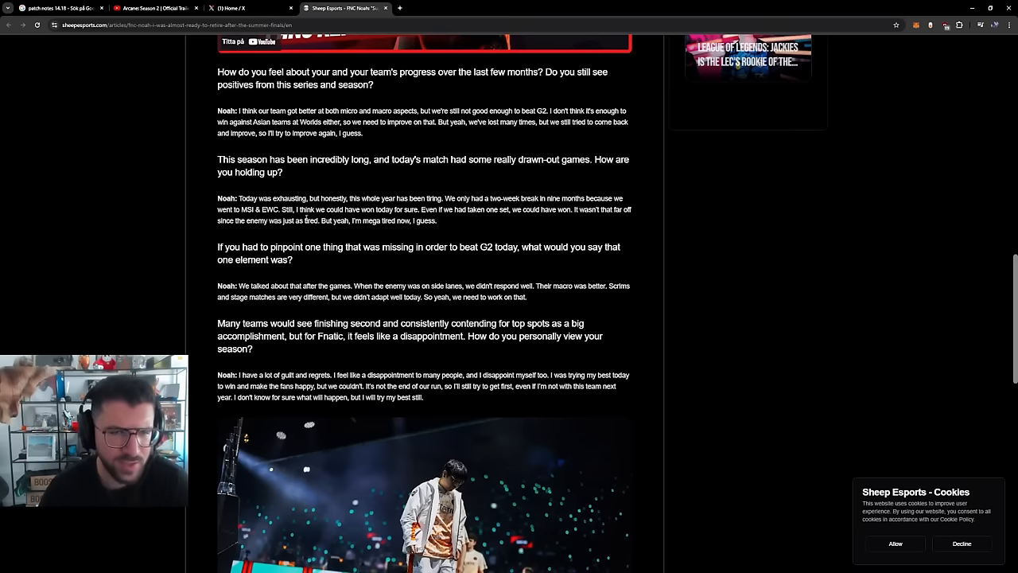
mouse_move(469, 223)
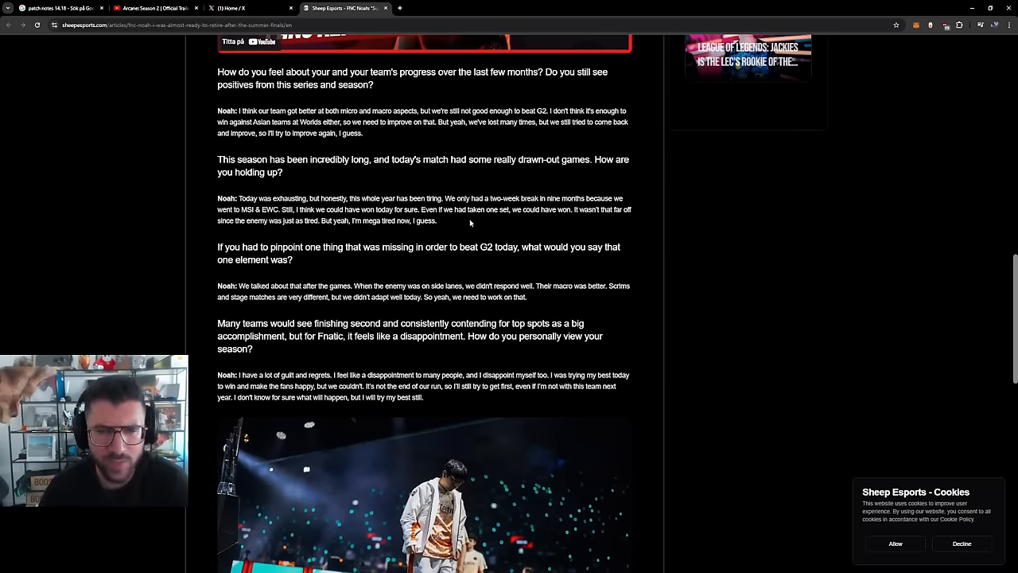
mouse_move(310, 232)
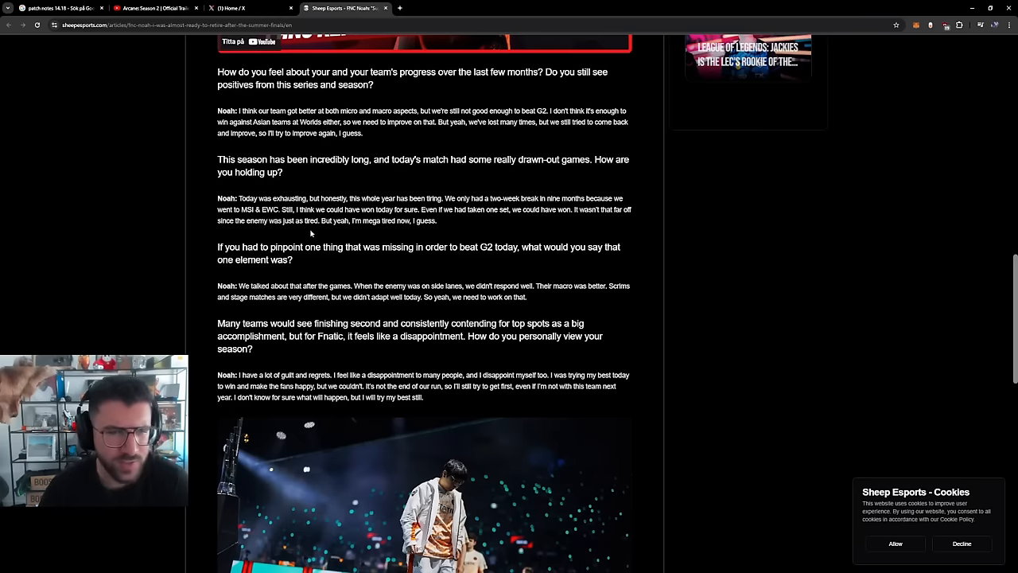
mouse_move(341, 232)
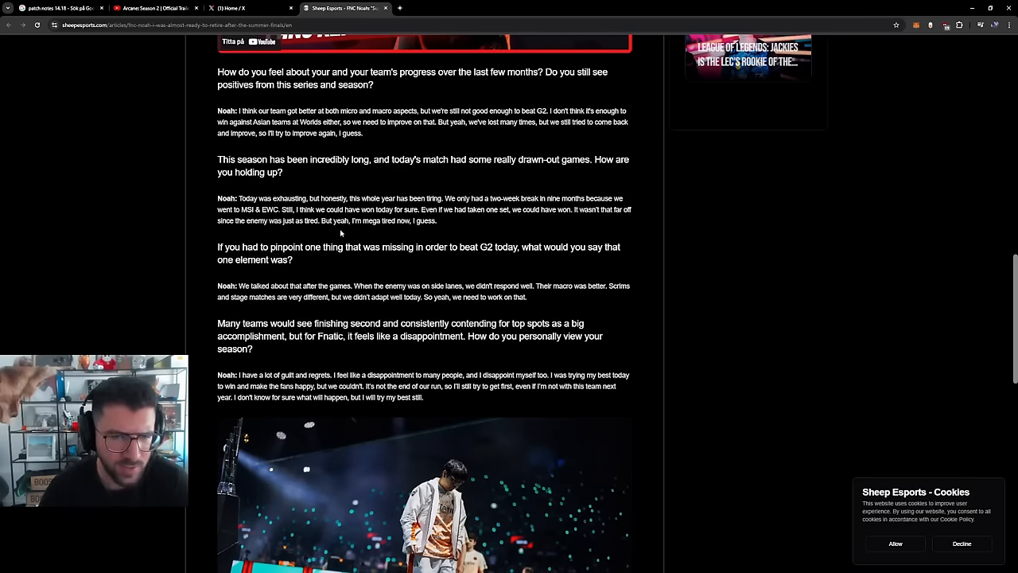
scroll(down, 3)
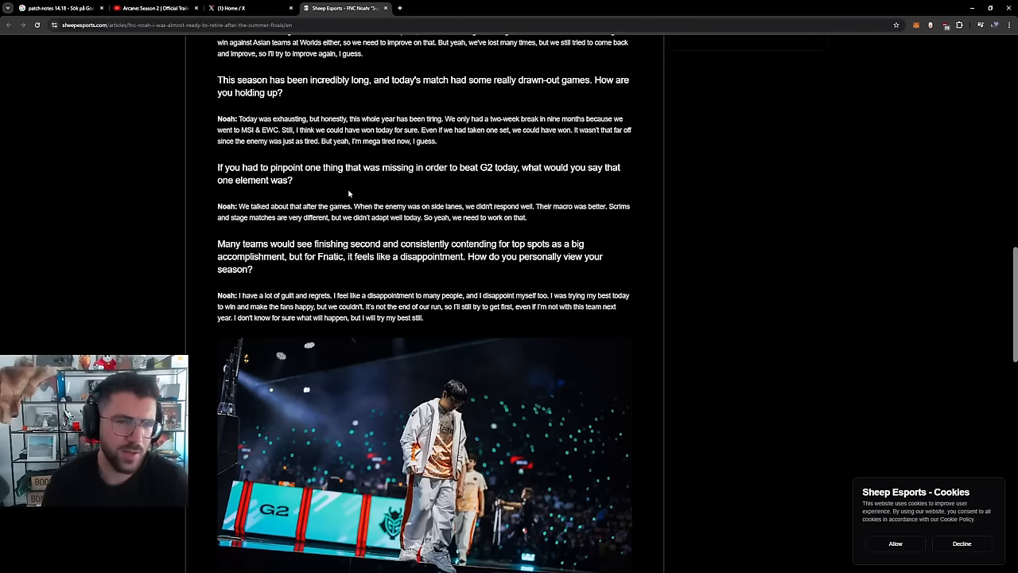
scroll(down, 3)
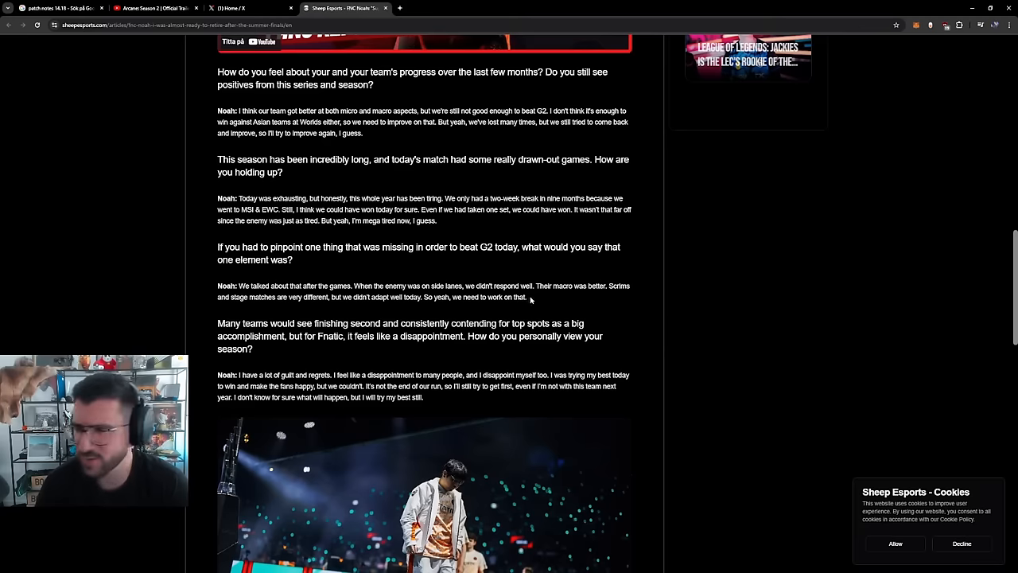
mouse_move(512, 321)
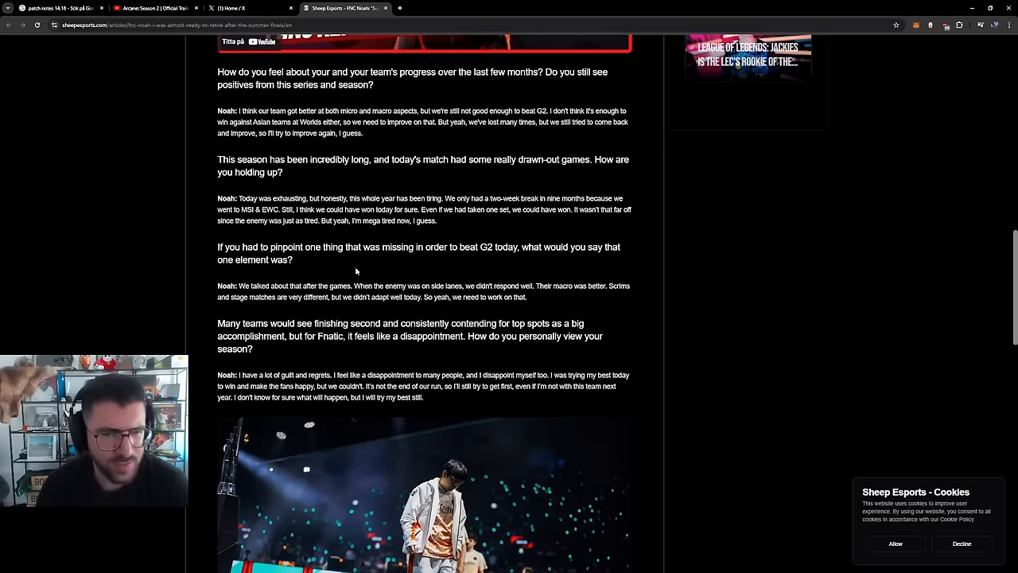
scroll(down, 3)
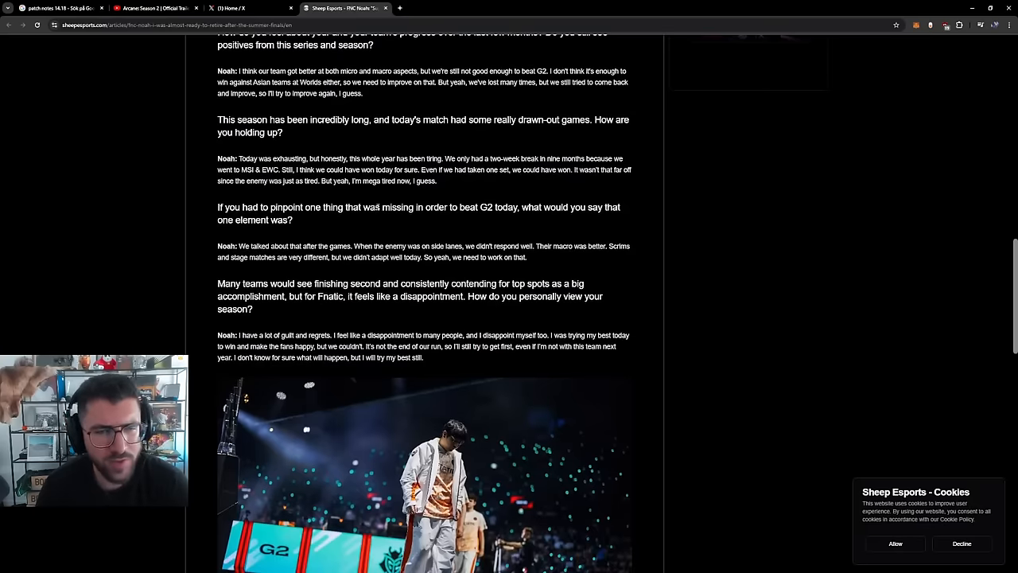
mouse_move(519, 215)
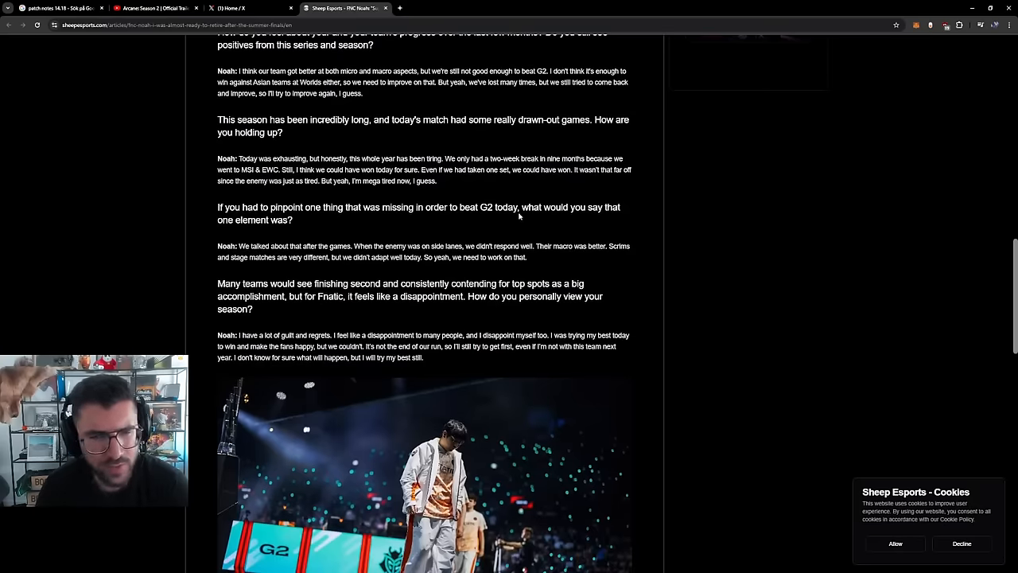
scroll(down, 3)
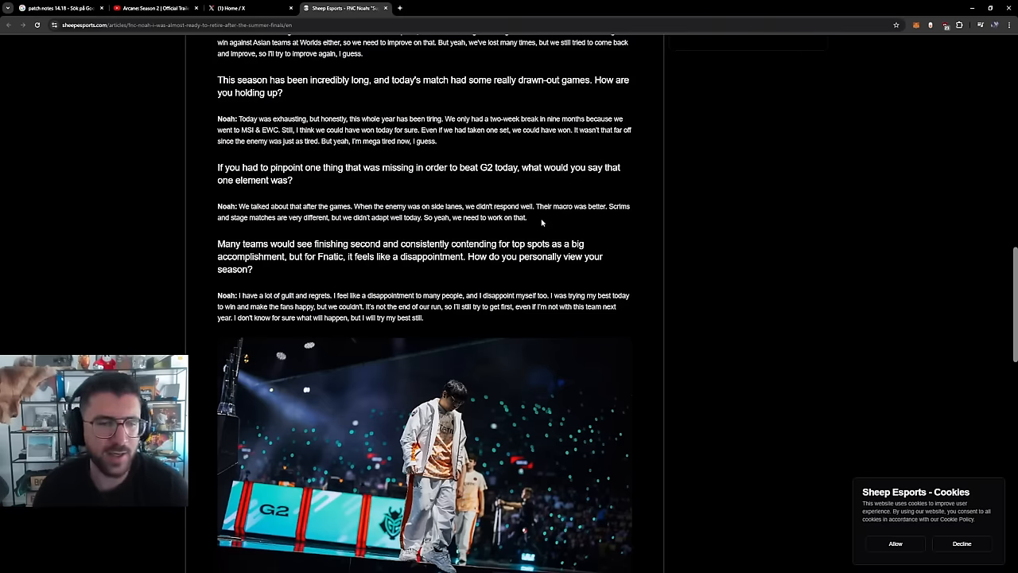
mouse_move(210, 252)
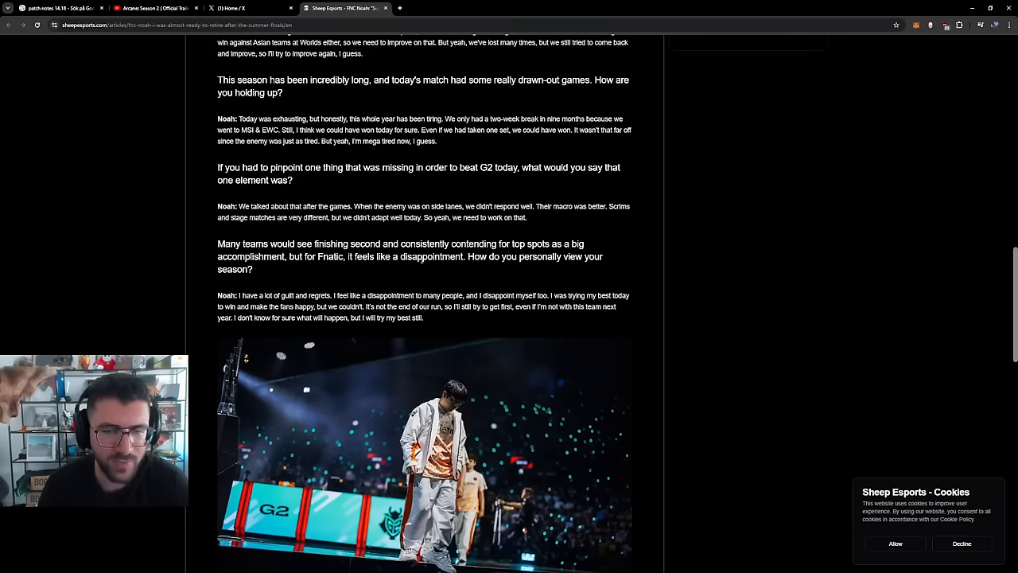
scroll(down, 3)
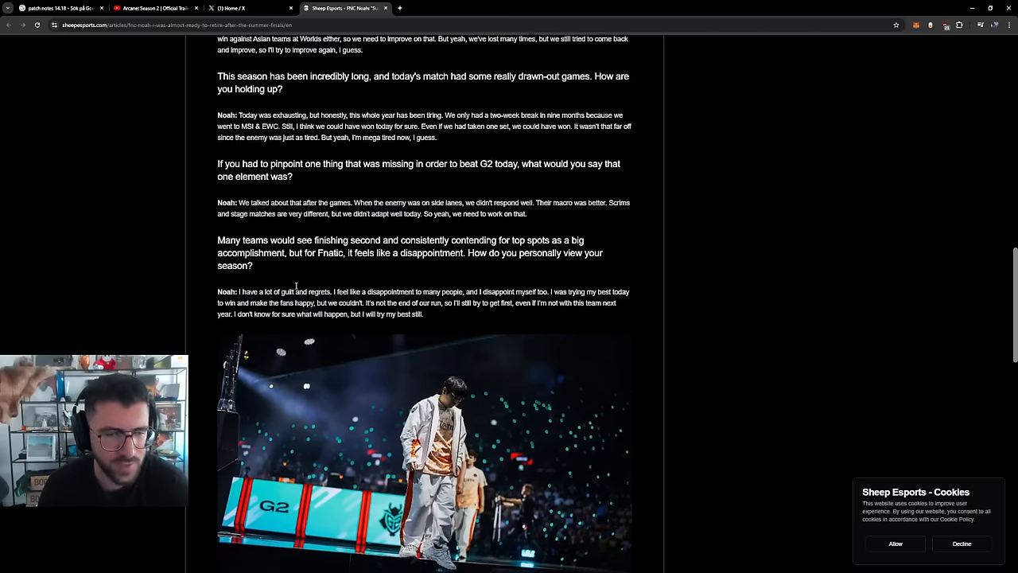
scroll(down, 3)
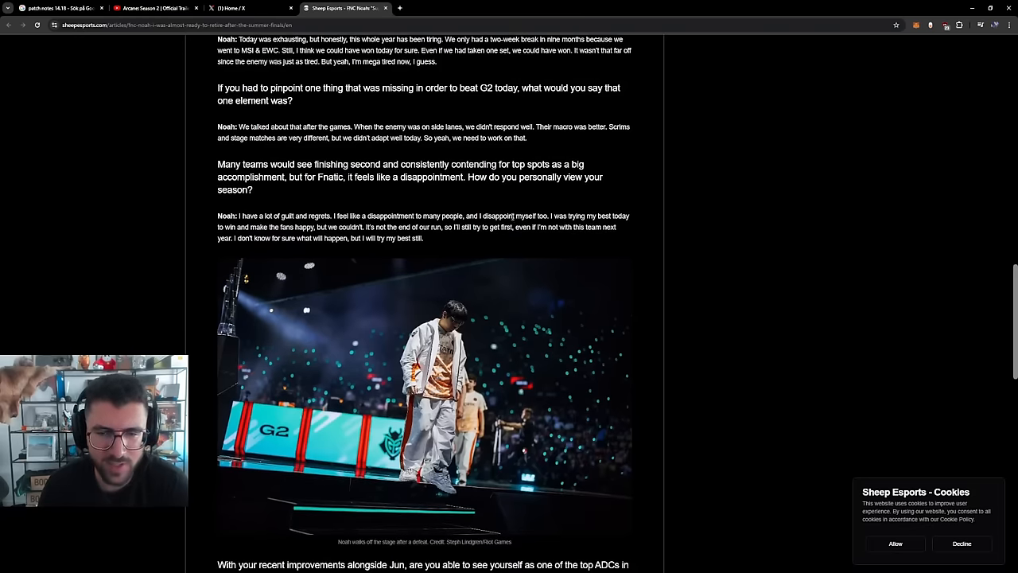
mouse_move(403, 213)
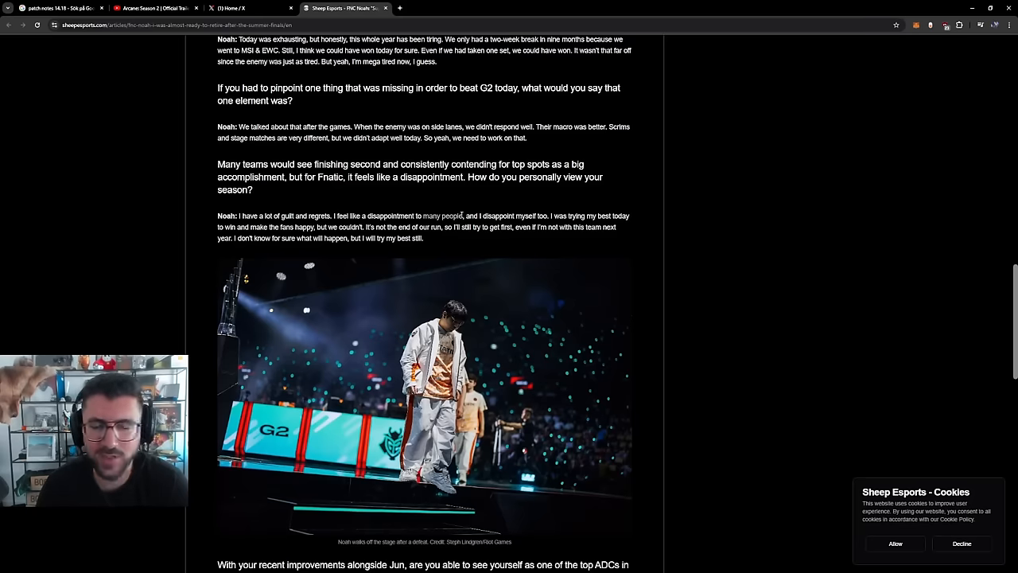
mouse_move(458, 251)
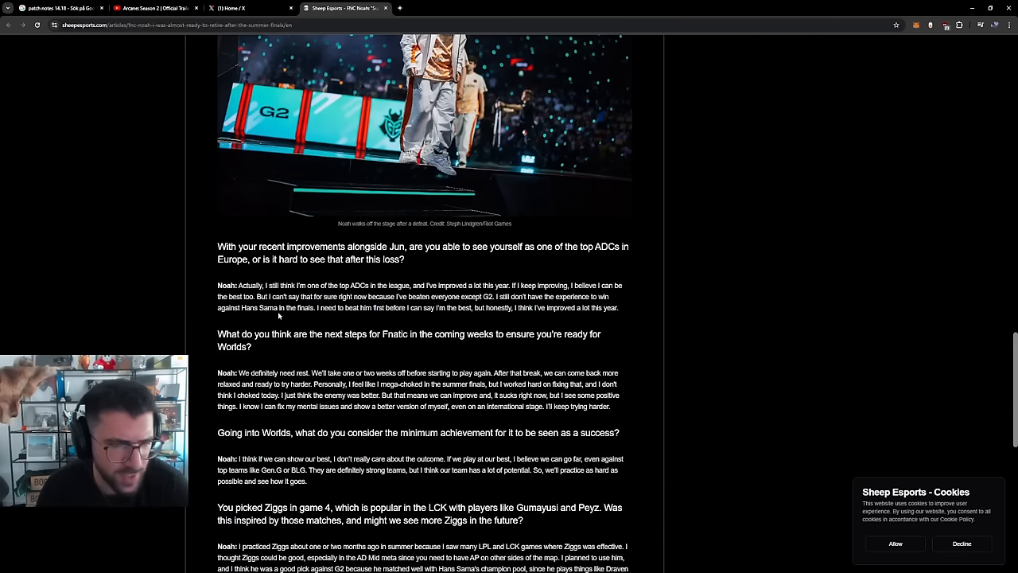
mouse_move(401, 318)
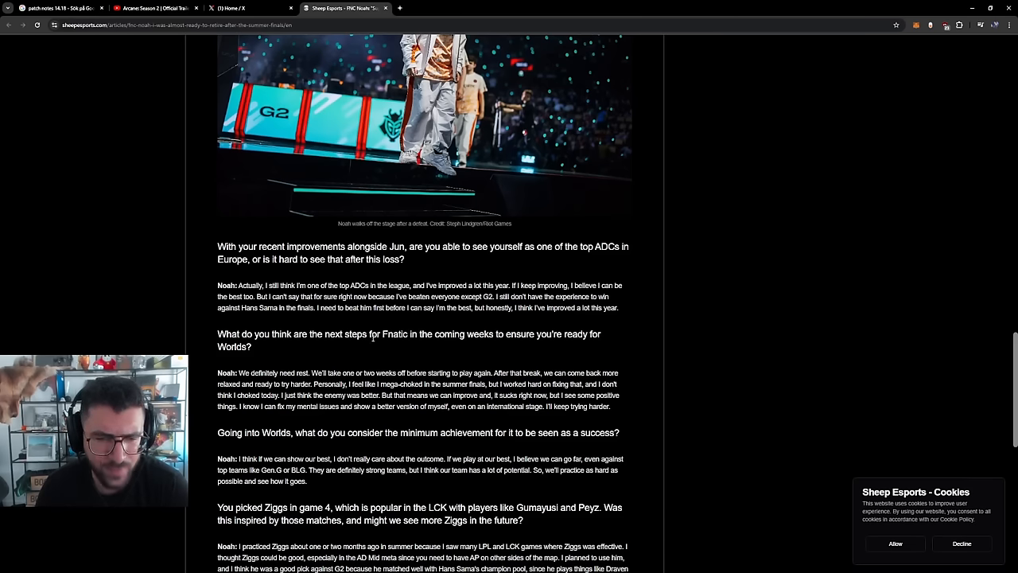
mouse_move(640, 388)
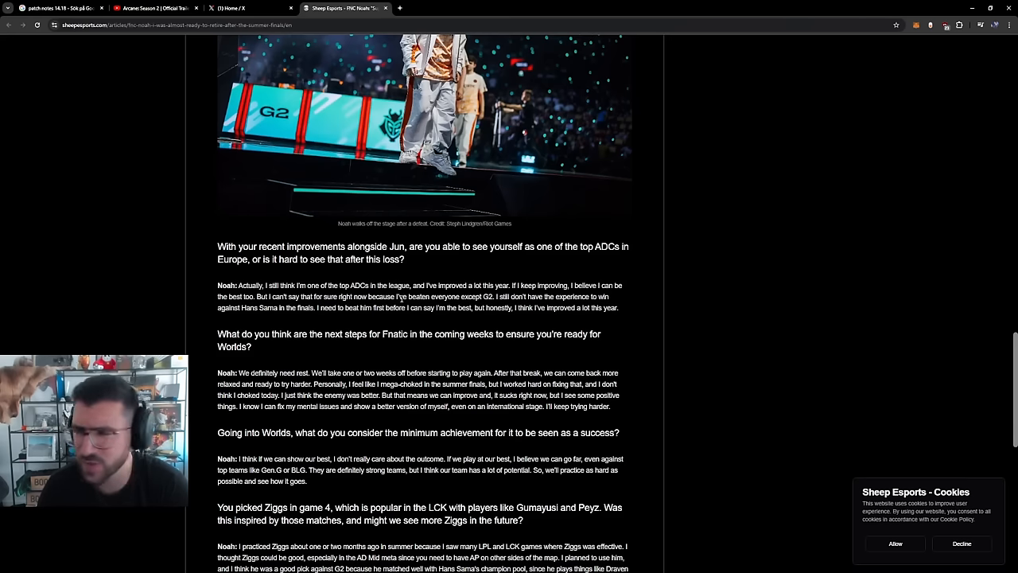
mouse_move(623, 310)
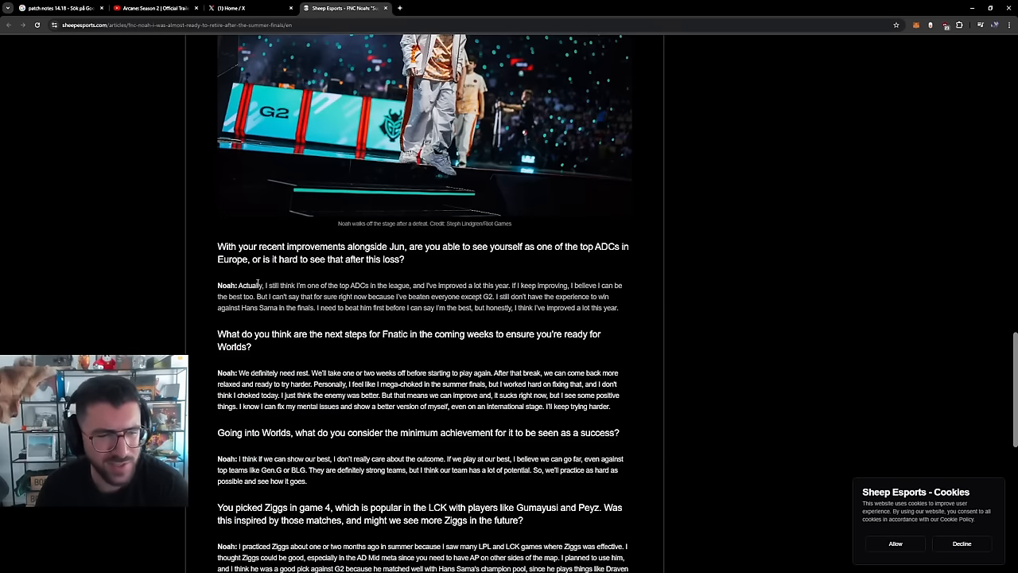
mouse_move(255, 292)
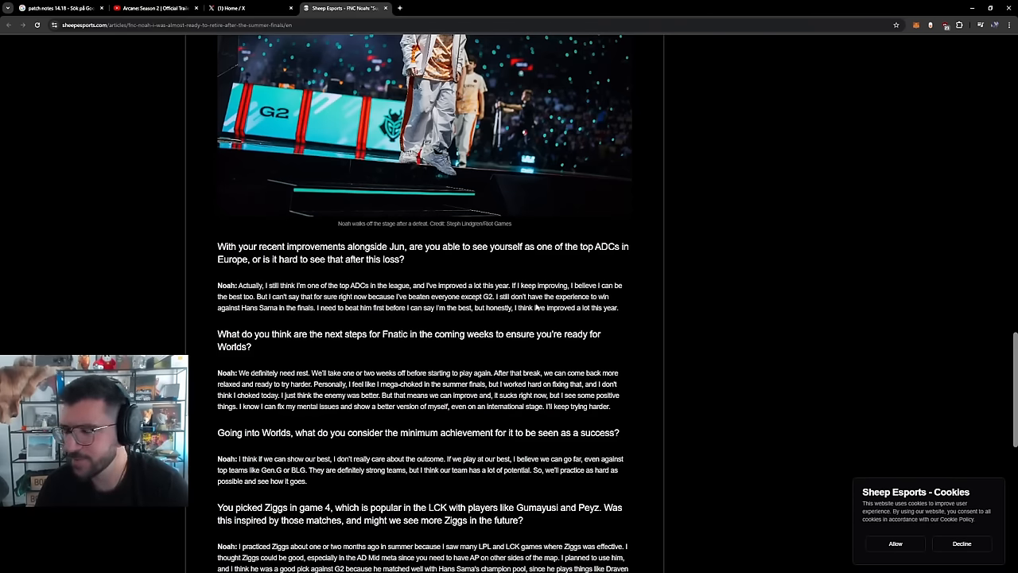
mouse_move(509, 280)
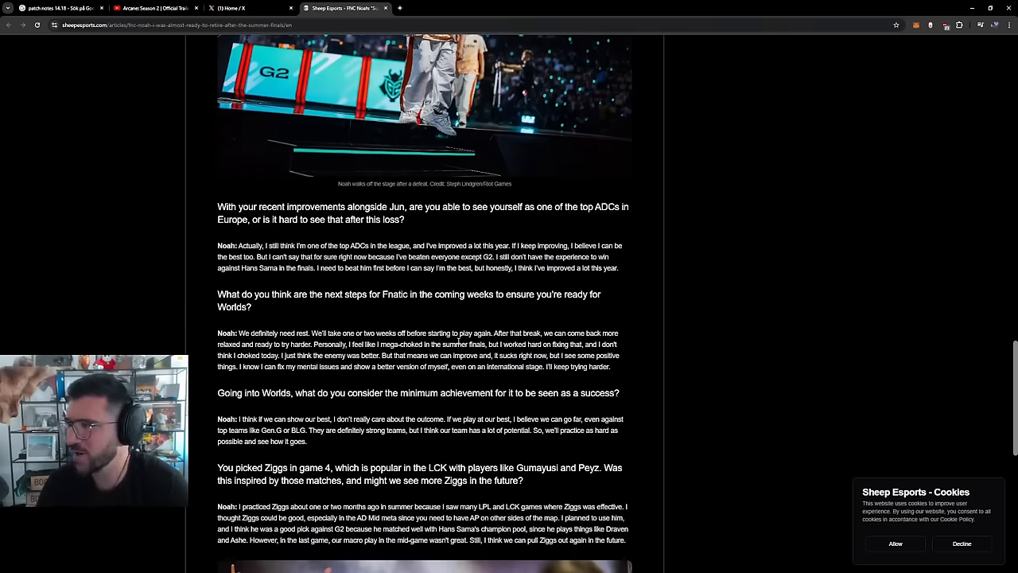
scroll(down, 3)
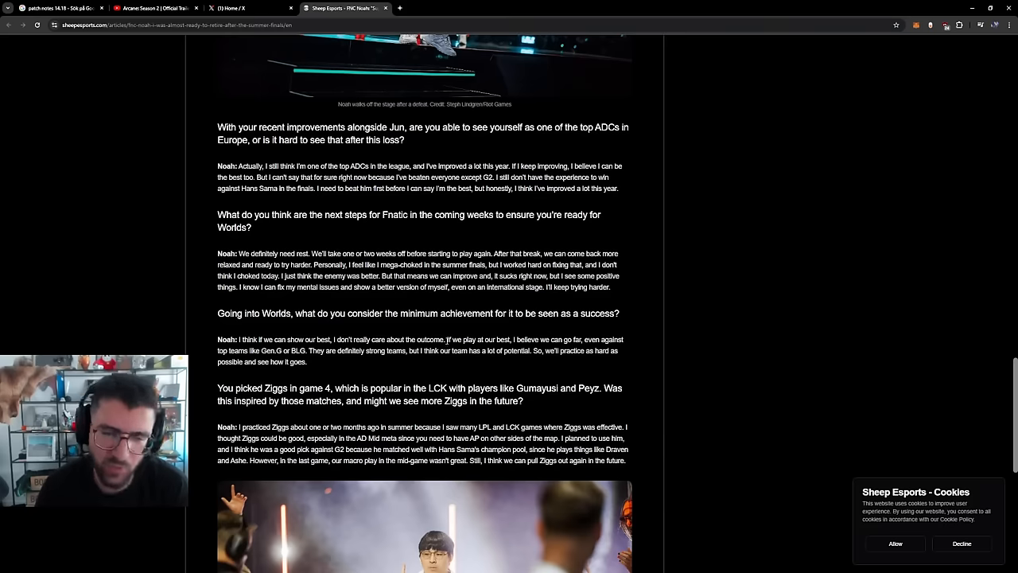
mouse_move(401, 360)
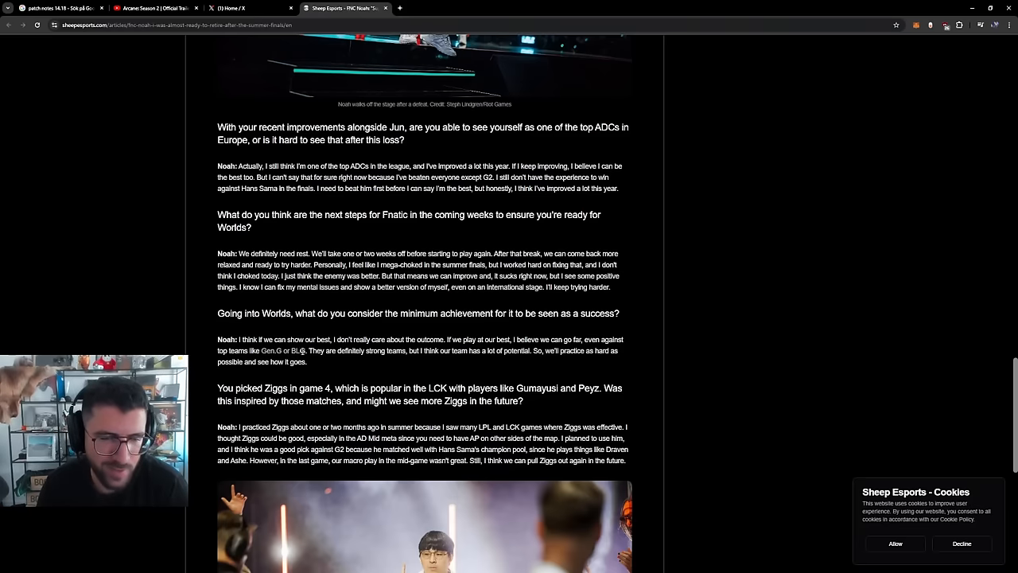
mouse_move(340, 363)
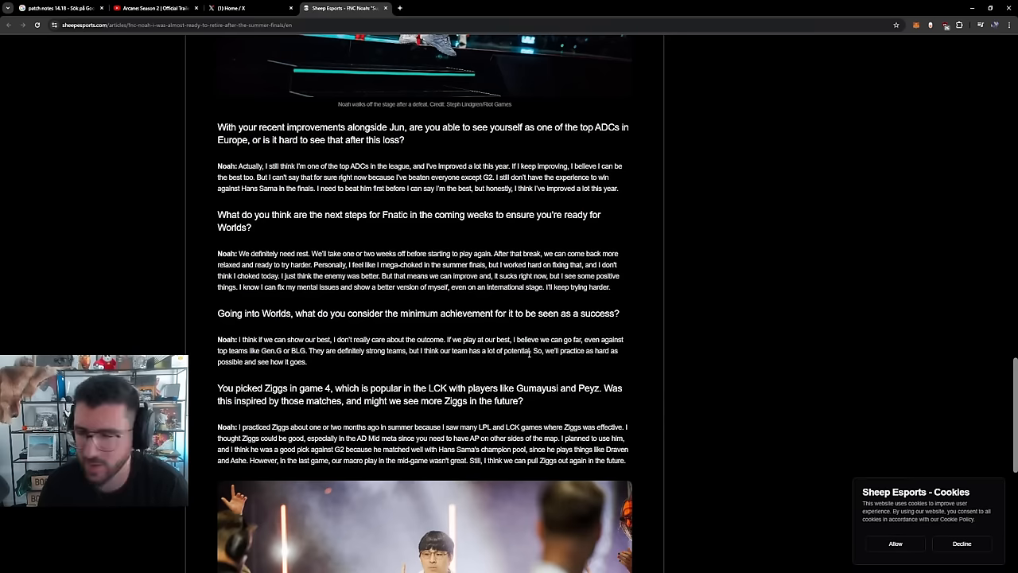
mouse_move(504, 360)
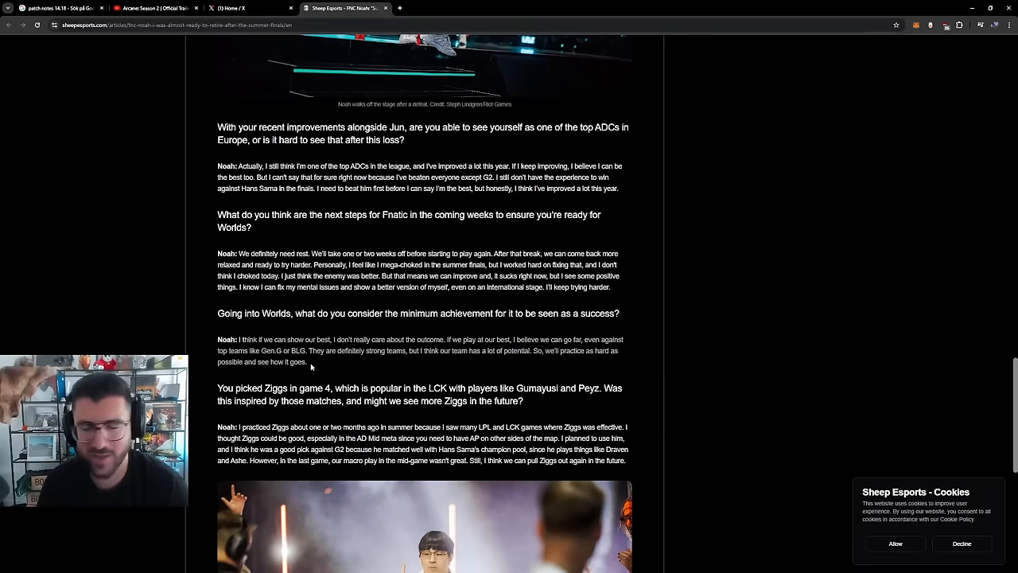
mouse_move(362, 364)
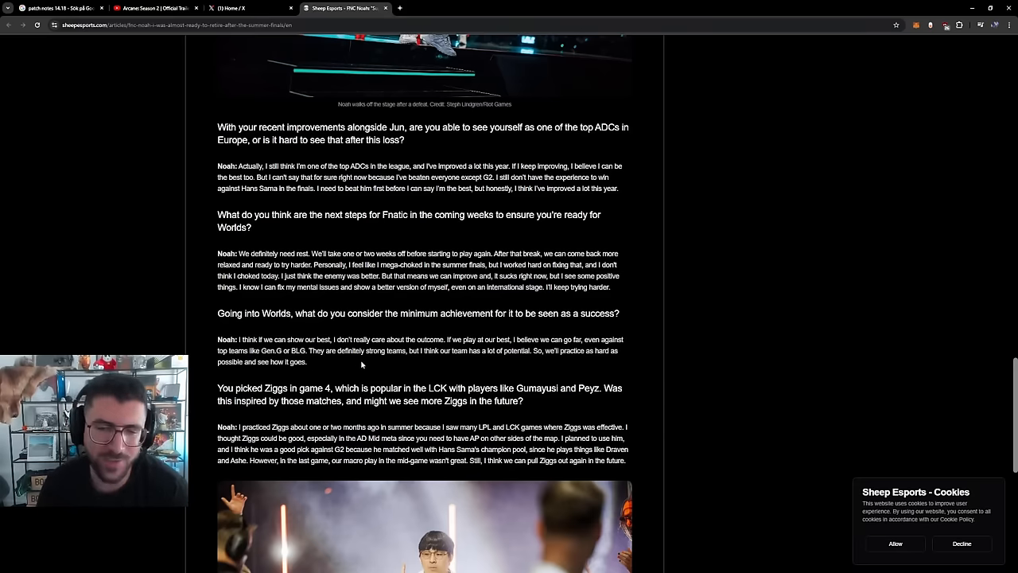
scroll(down, 3)
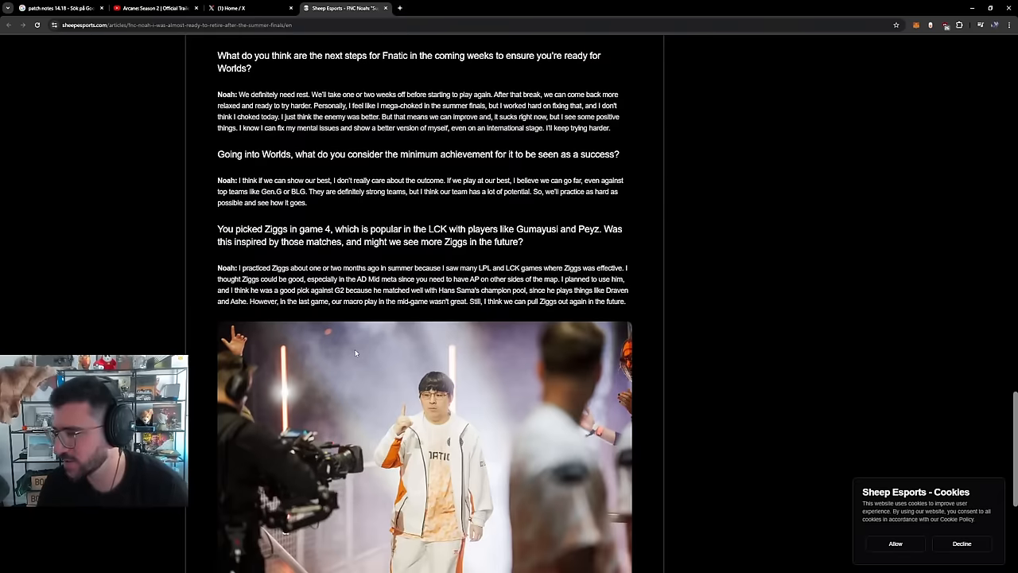
mouse_move(320, 332)
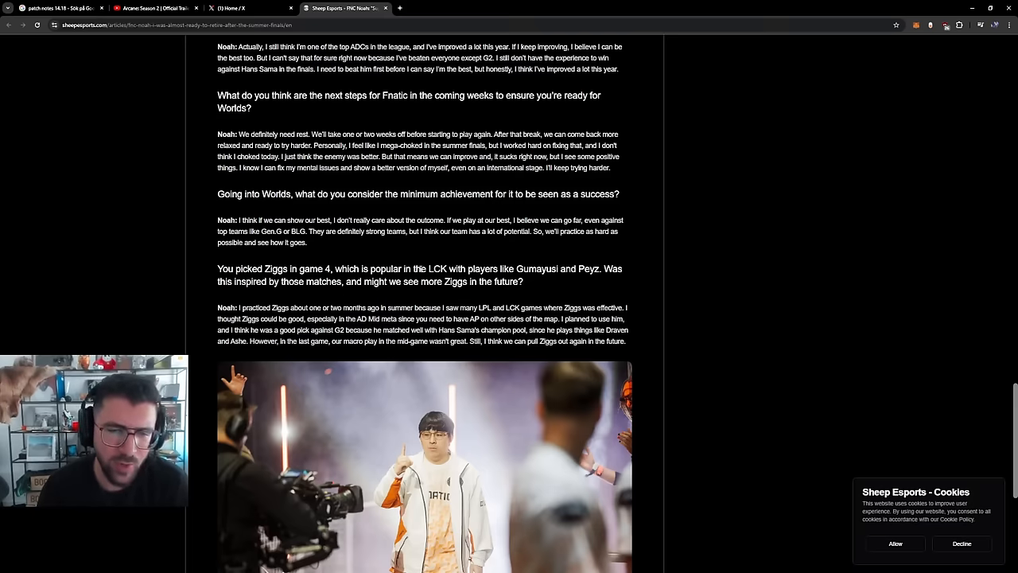
mouse_move(253, 291)
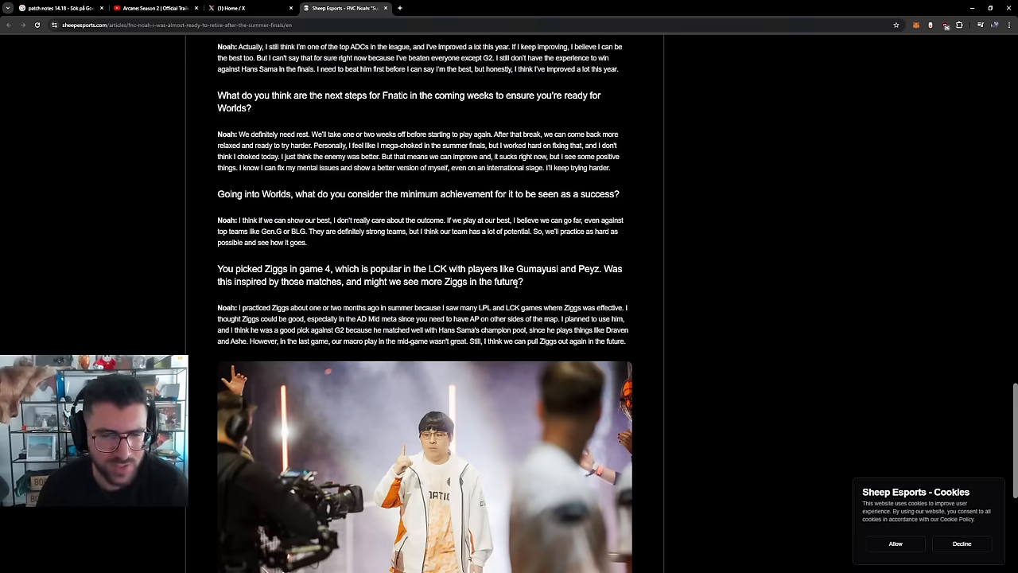
scroll(down, 3)
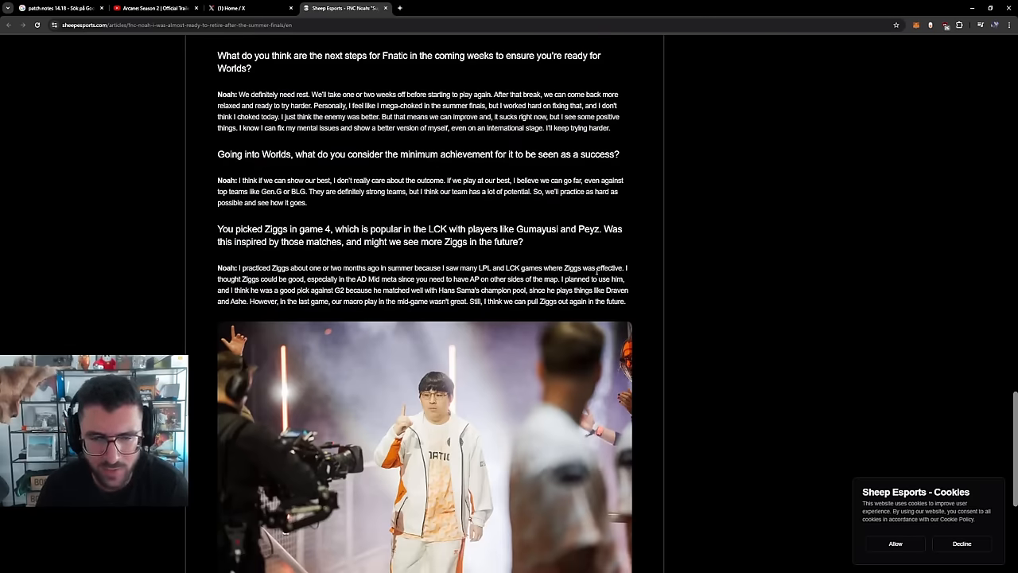
scroll(down, 3)
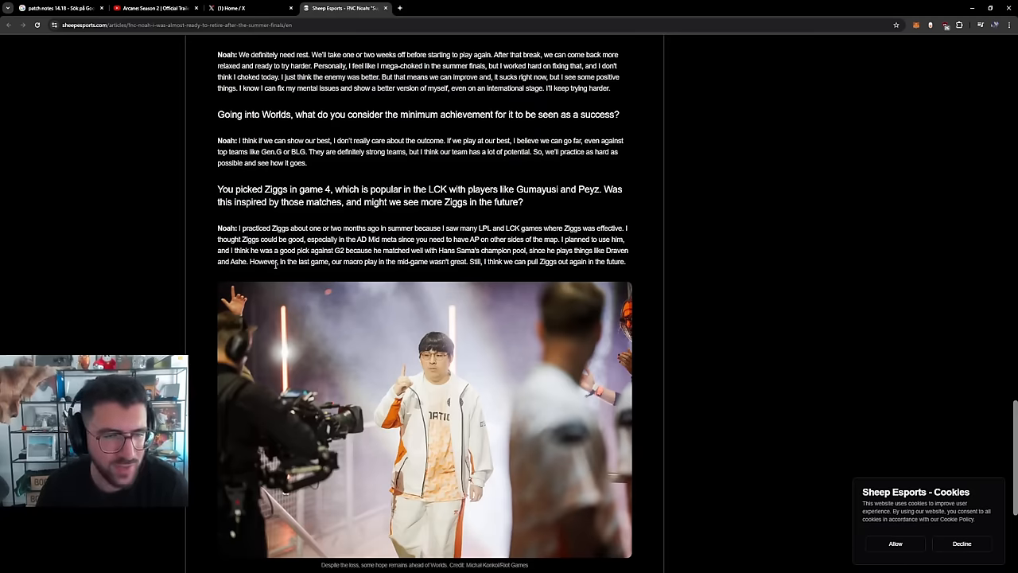
scroll(down, 3)
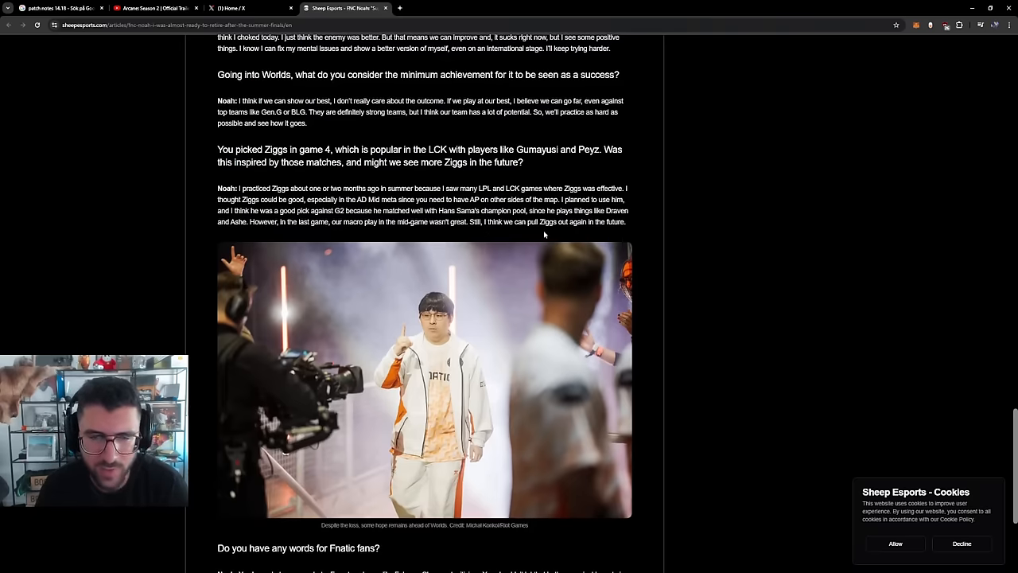
scroll(down, 3)
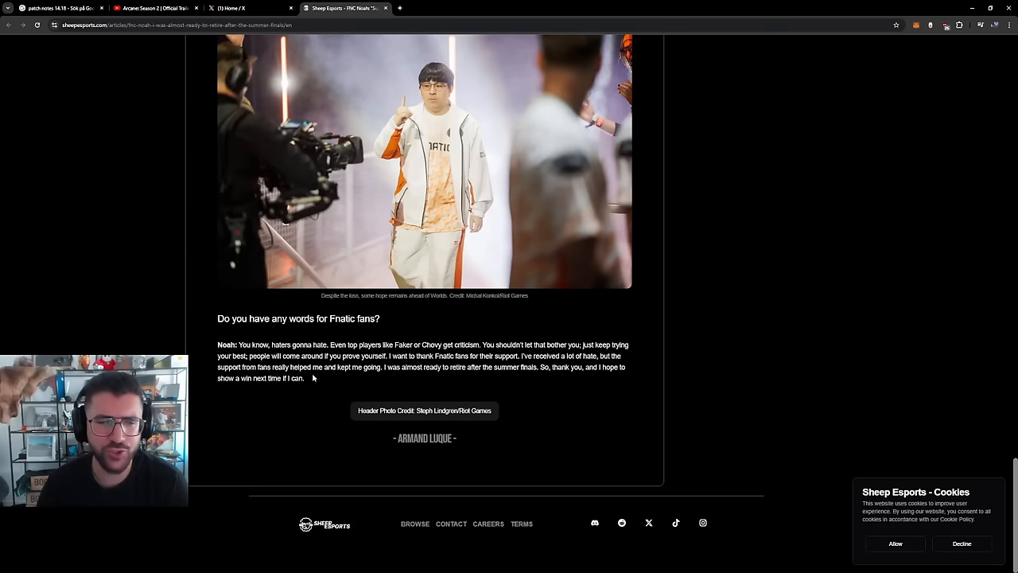
mouse_move(307, 378)
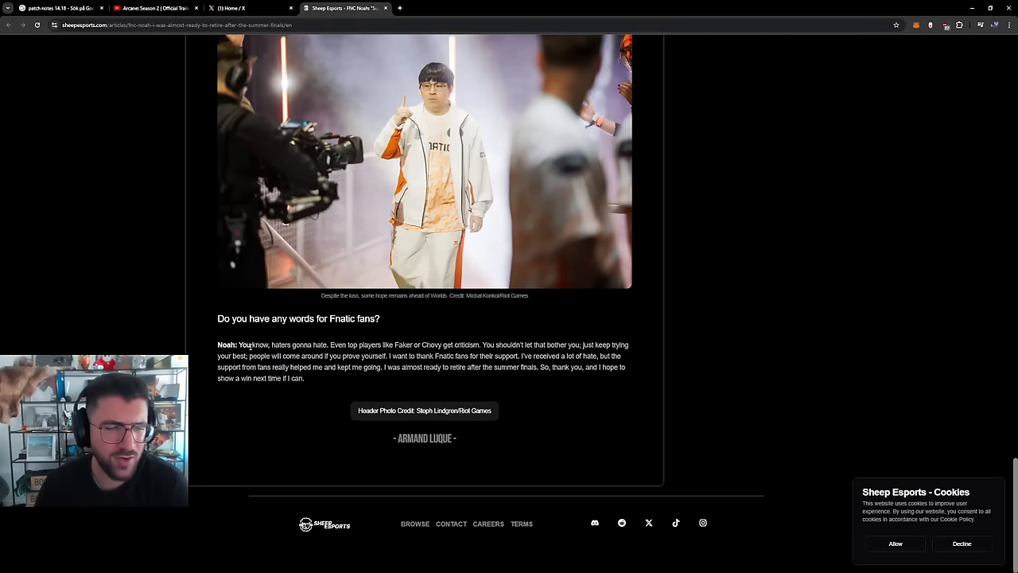
mouse_move(309, 386)
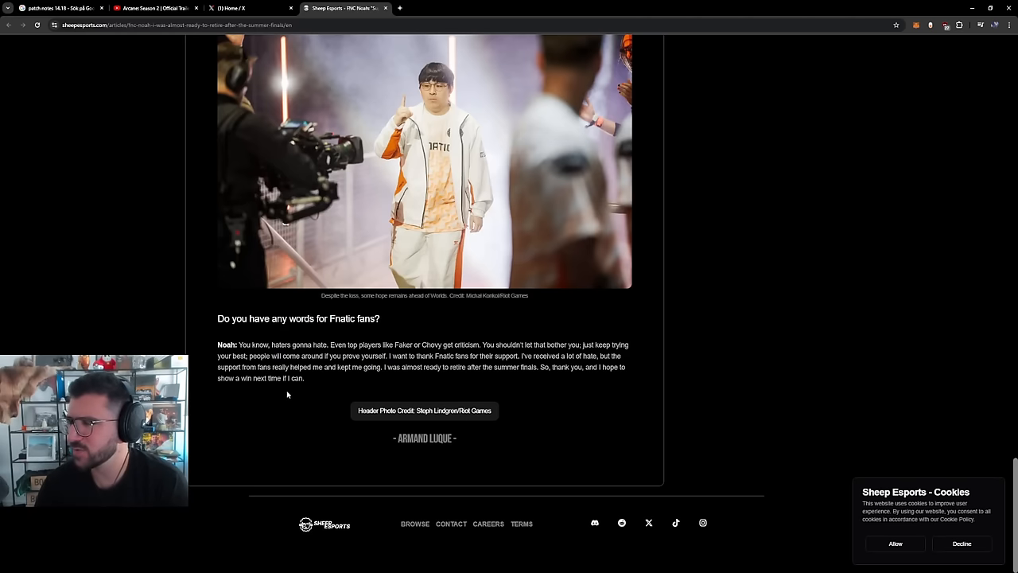
mouse_move(283, 395)
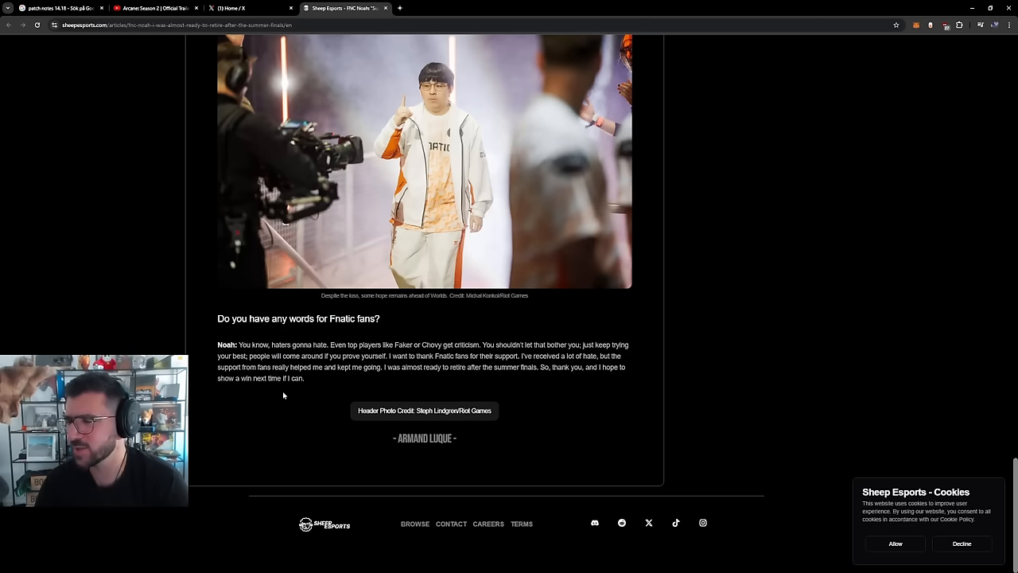
mouse_move(277, 391)
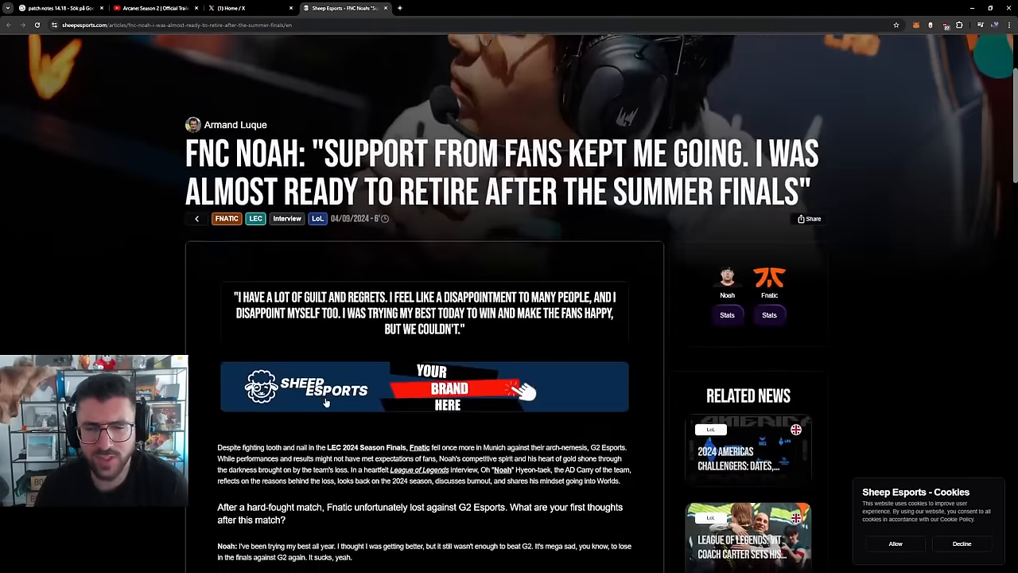
scroll(down, 3)
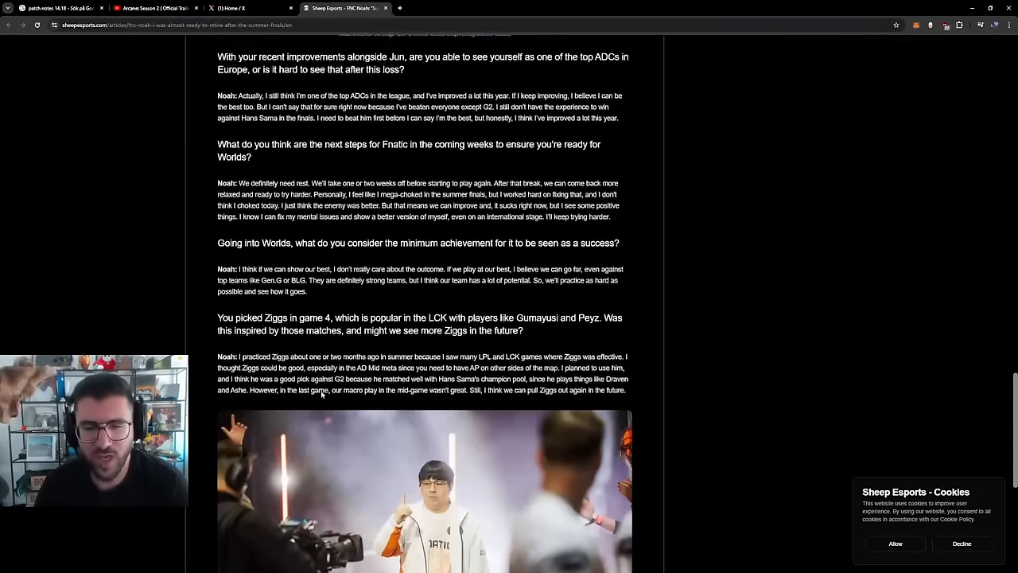
scroll(down, 3)
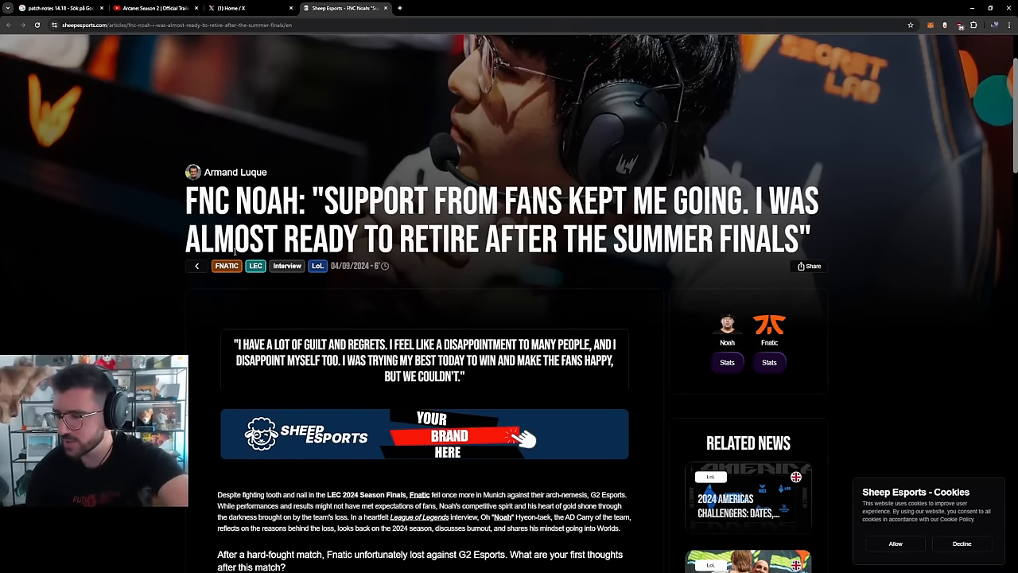
scroll(down, 3)
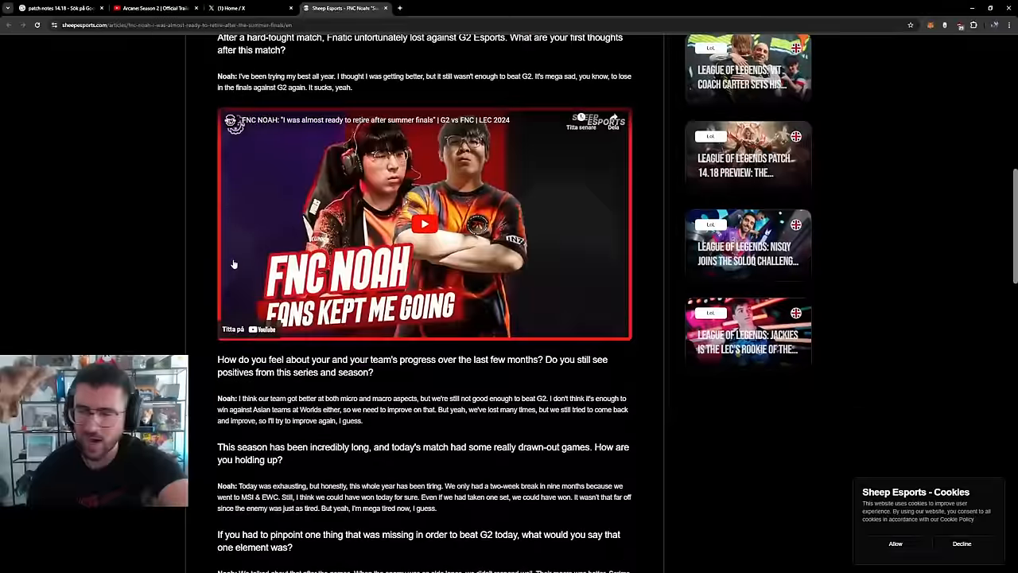
scroll(down, 3)
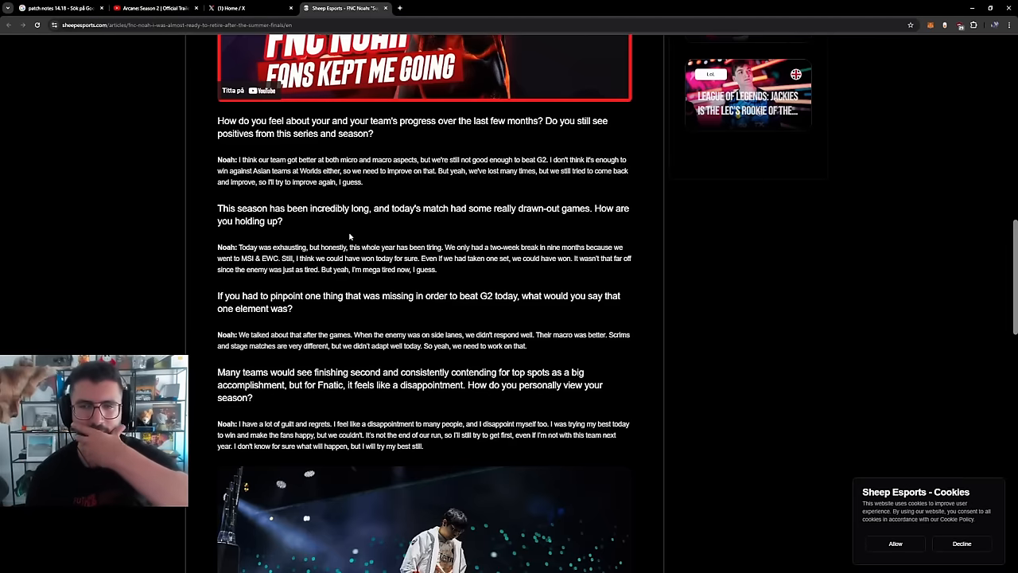
scroll(down, 3)
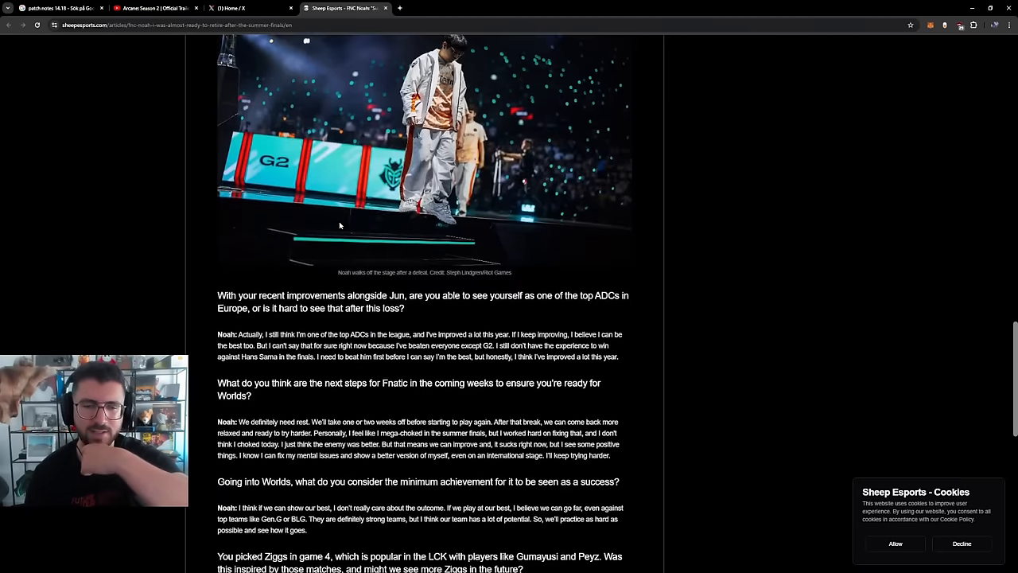
scroll(down, 3)
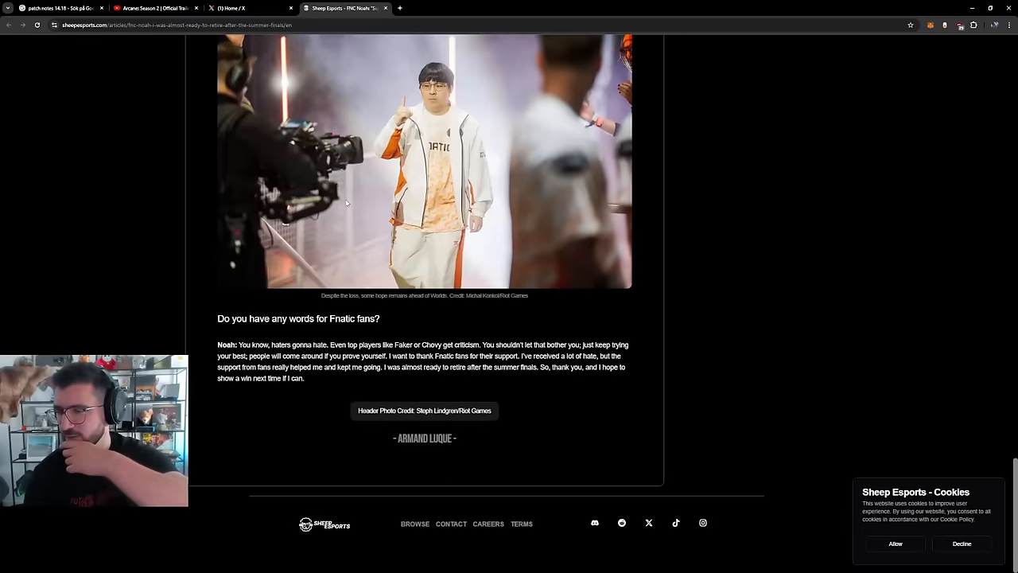
scroll(down, 3)
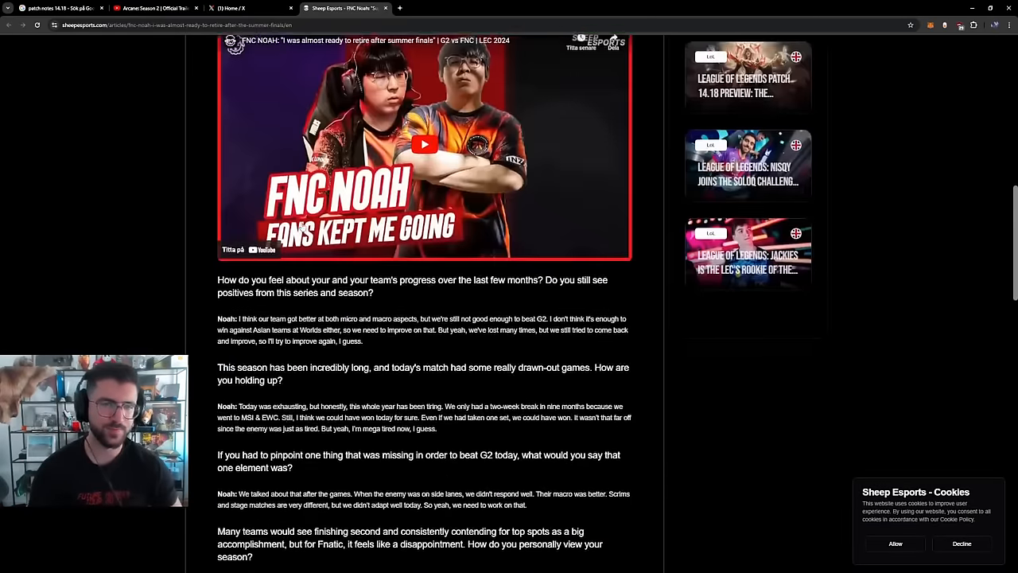
scroll(up, 3)
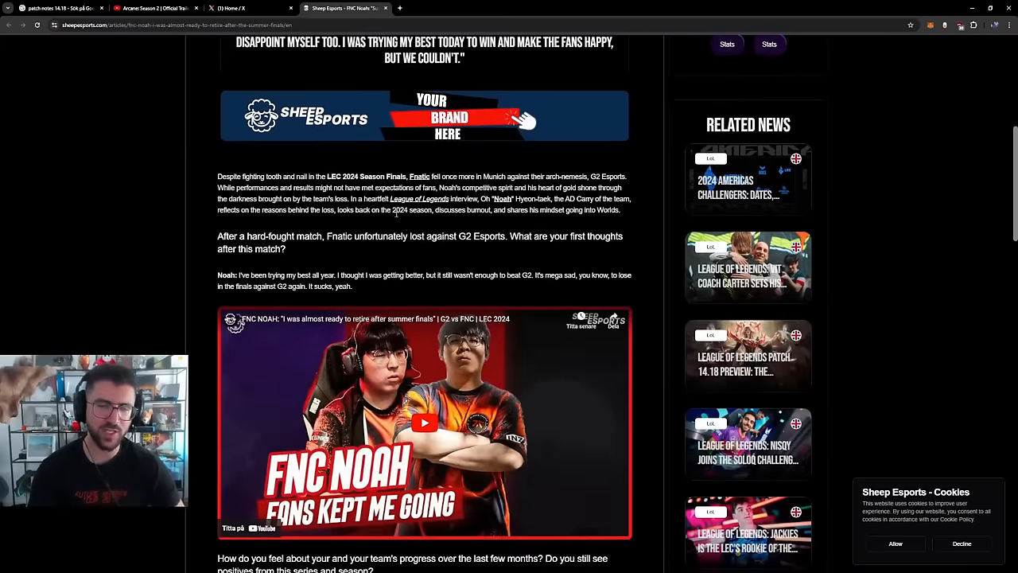
scroll(down, 3)
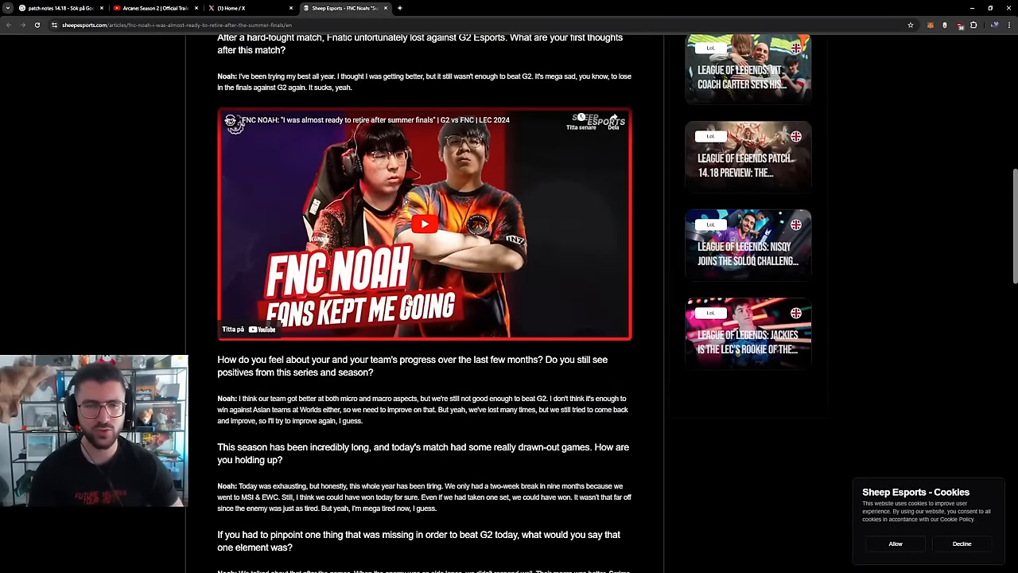
mouse_move(400, 369)
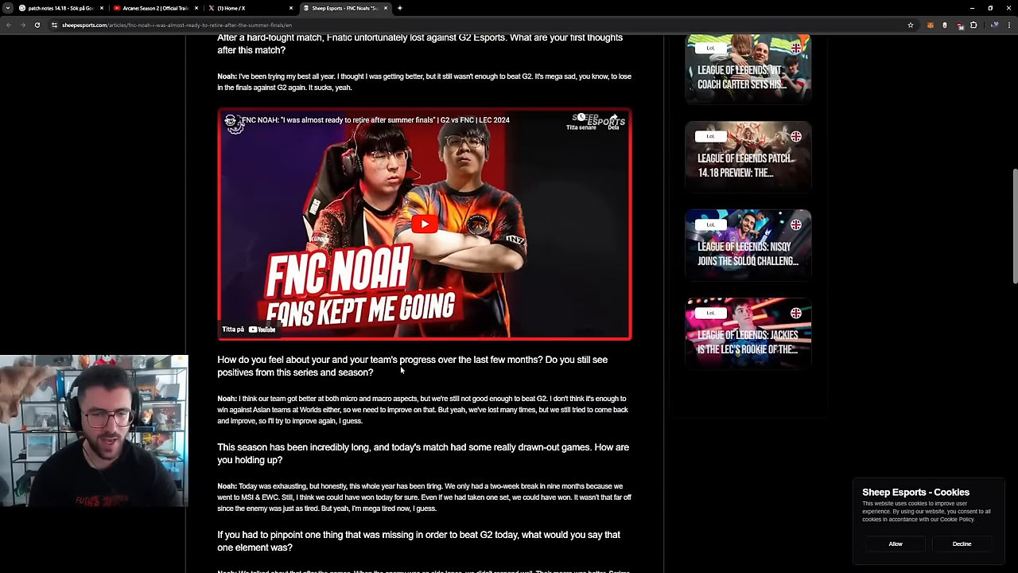
scroll(down, 3)
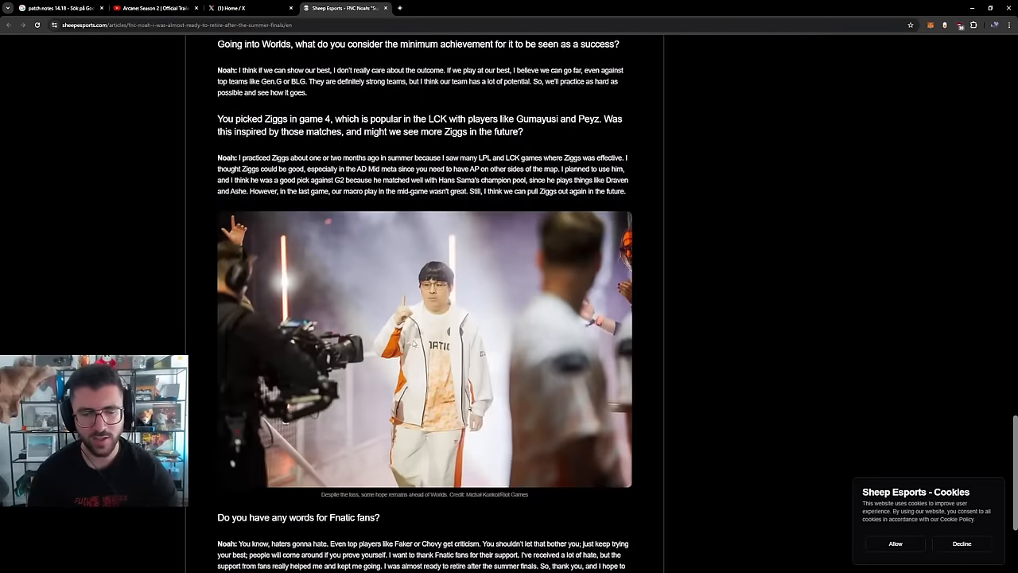
scroll(down, 3)
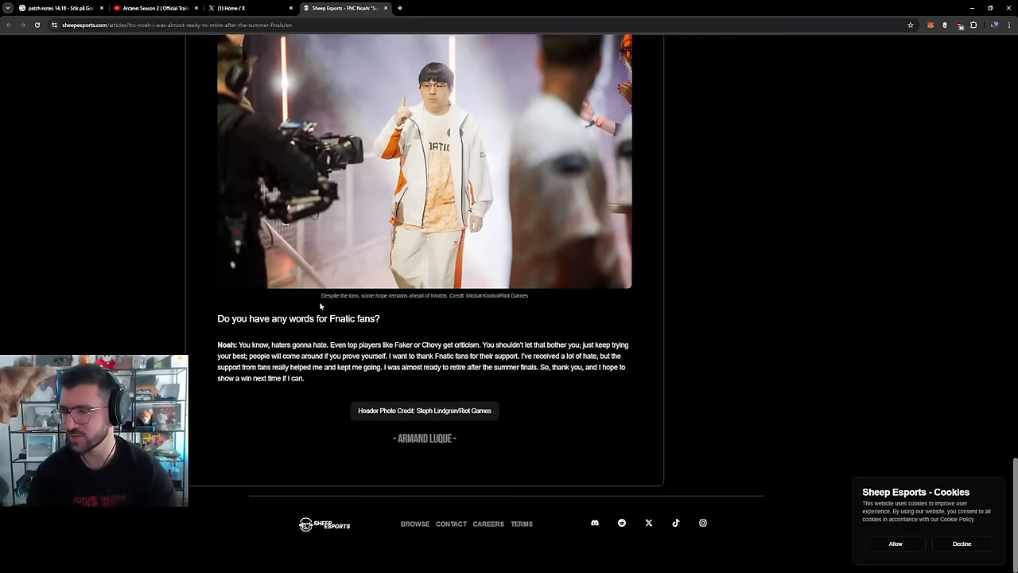